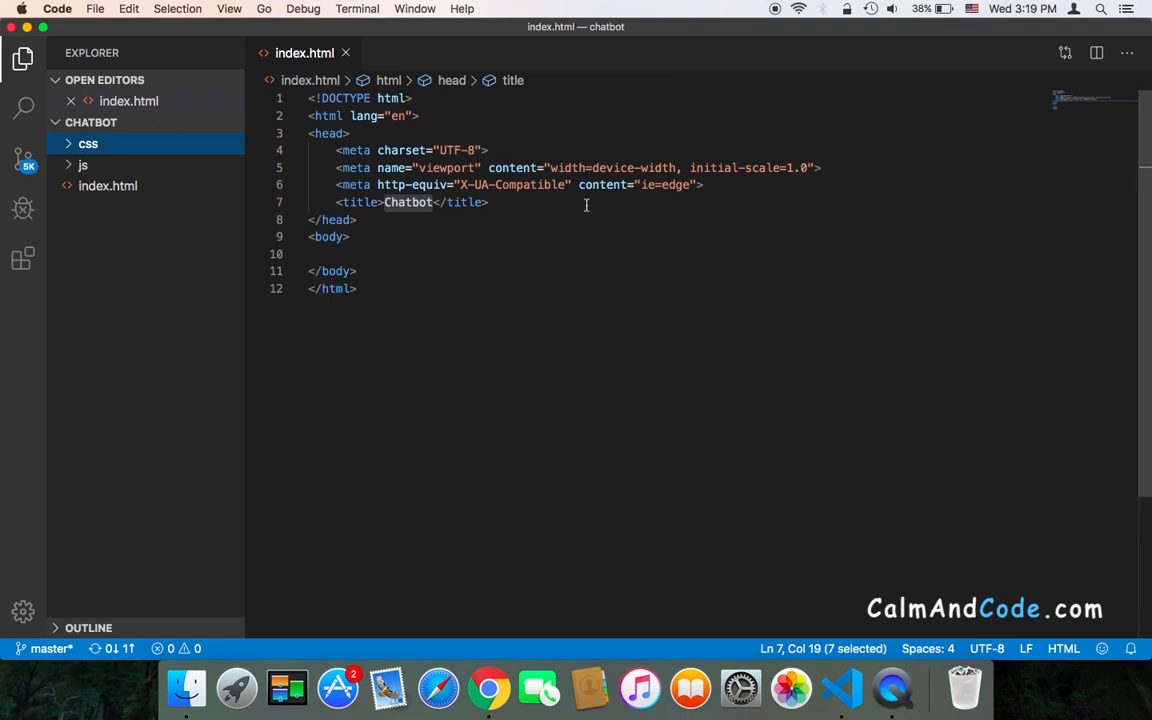
Step: Switch from VS Code to Chrome showing getbootstrap.com
left_click(488, 688)
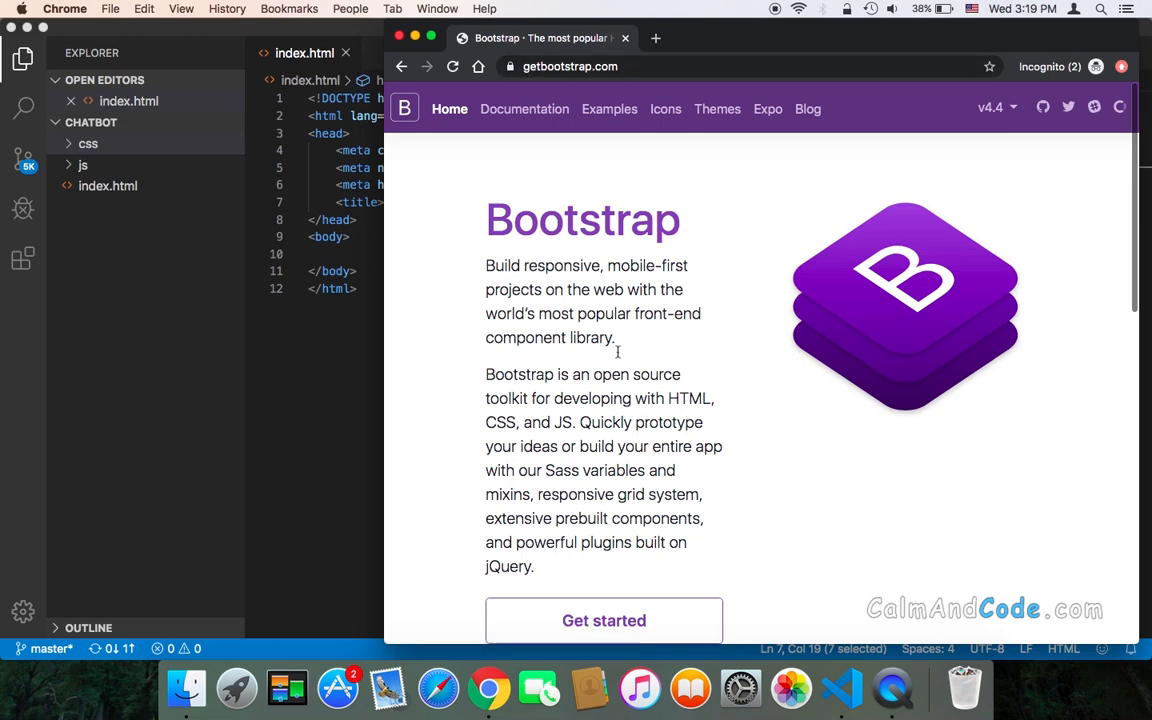
Step: Reach the Quick start CSS link snippet in Bootstrap's Get started guide
scroll("down", 3)
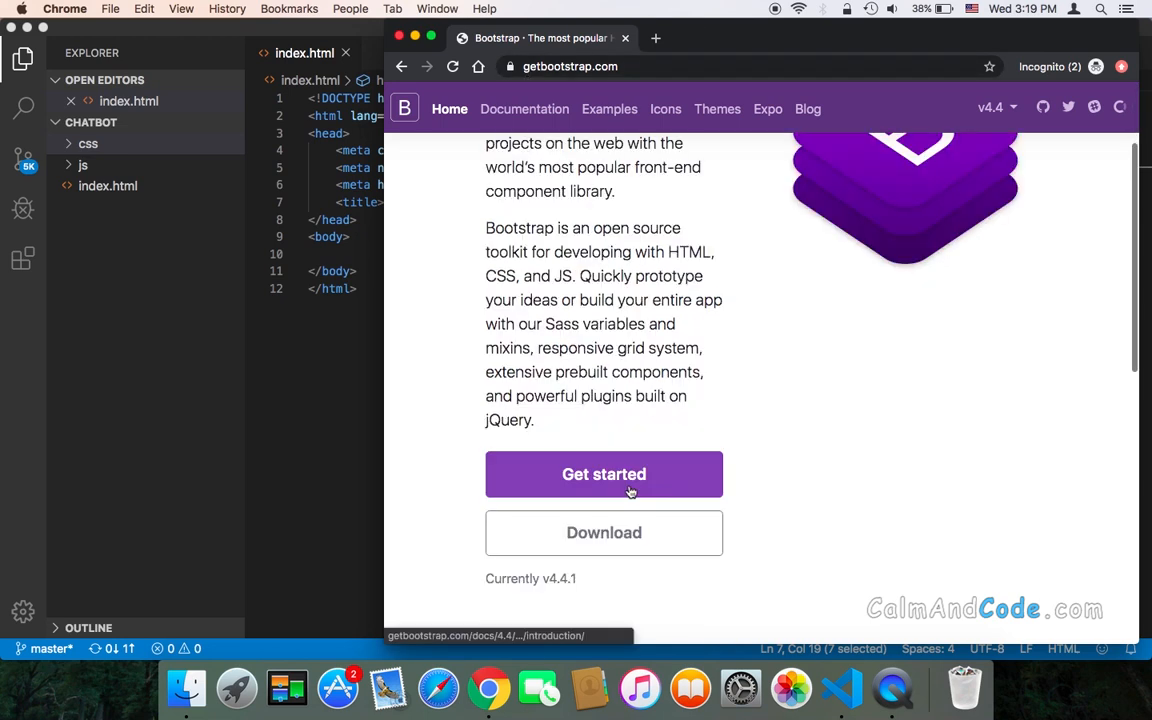
left_click(604, 474)
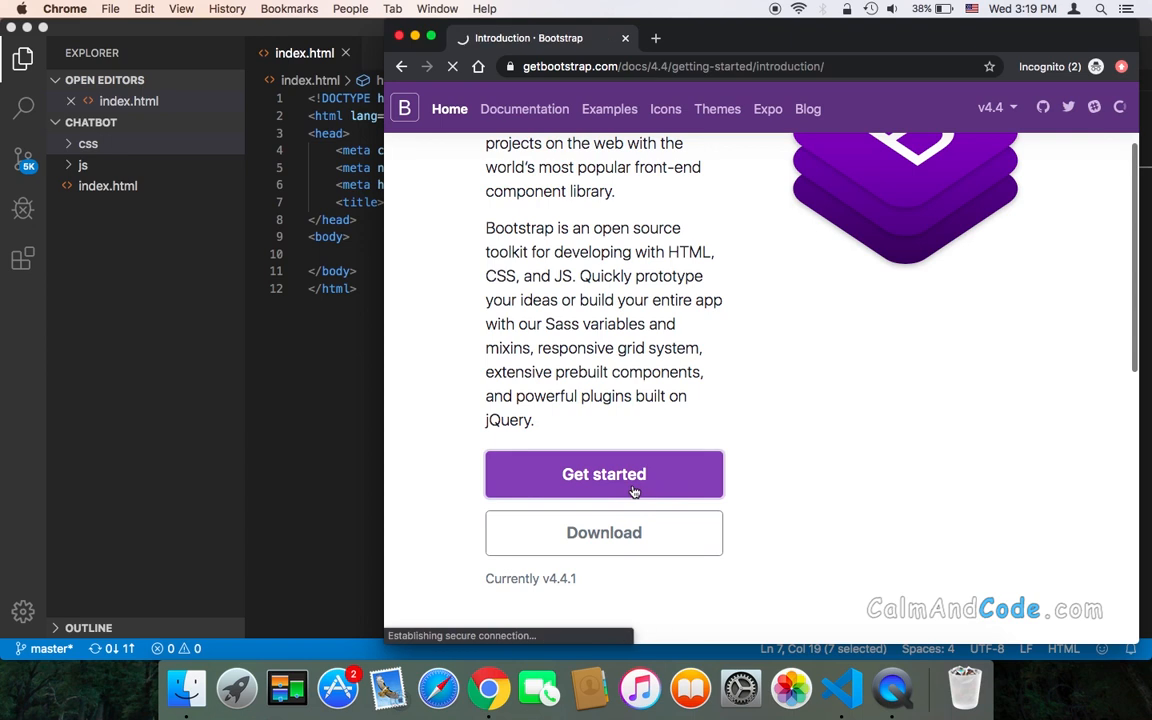
left_click(604, 474)
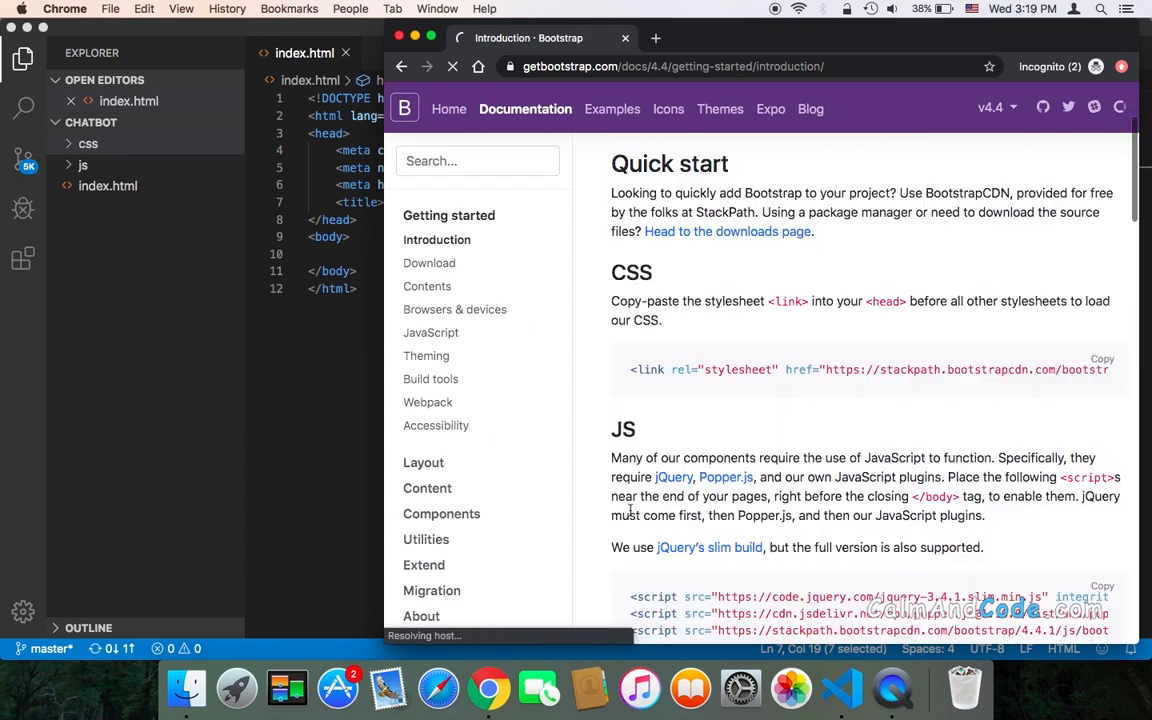
scroll("down", 3)
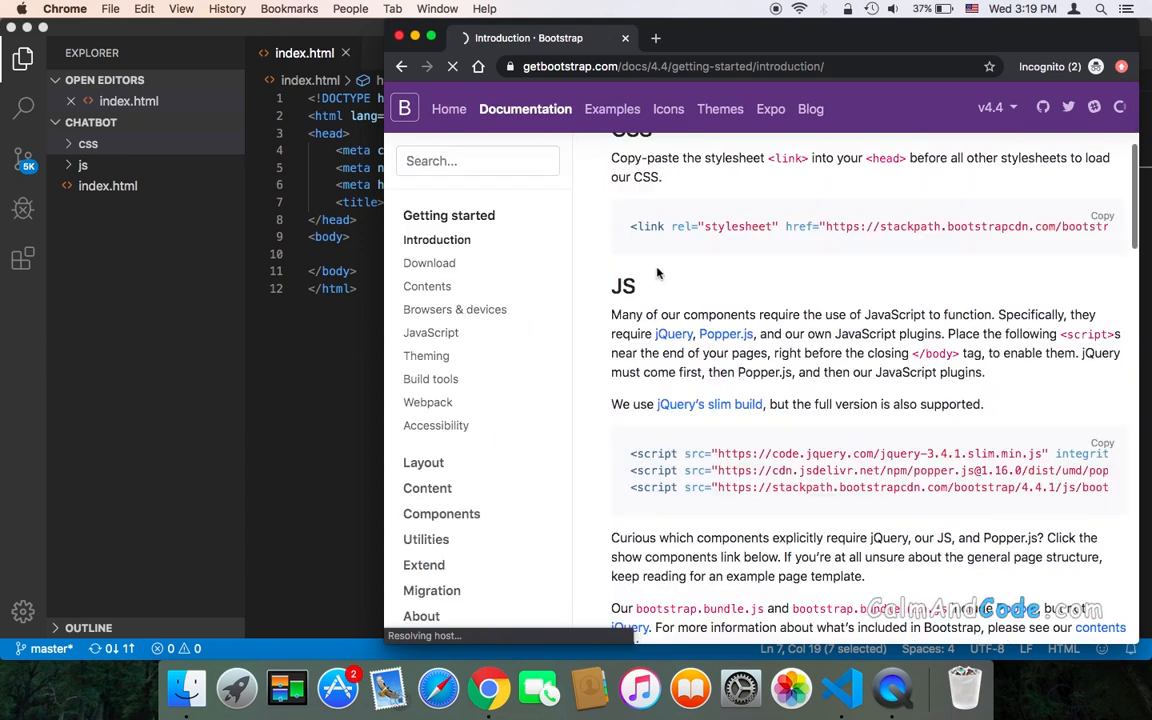
scroll("down", 3)
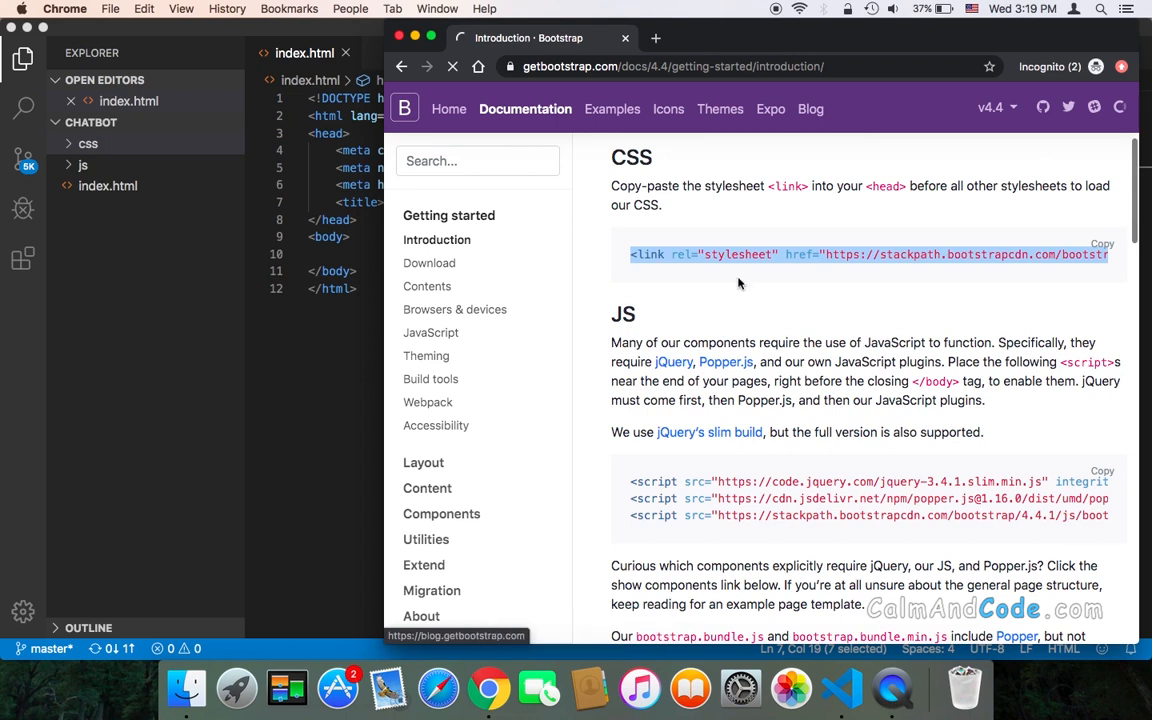
Step: Visit the Bootstrap Download page from the homepage, then return Home via the navbar
left_click(448, 108)
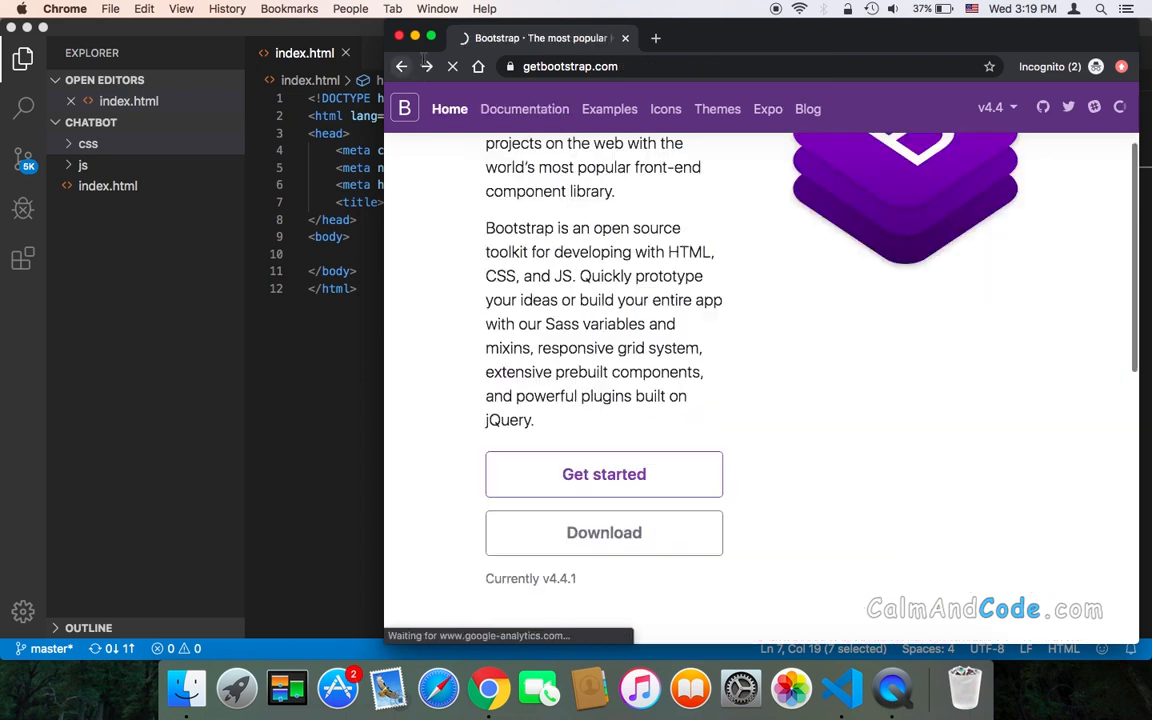
scroll("down", 3)
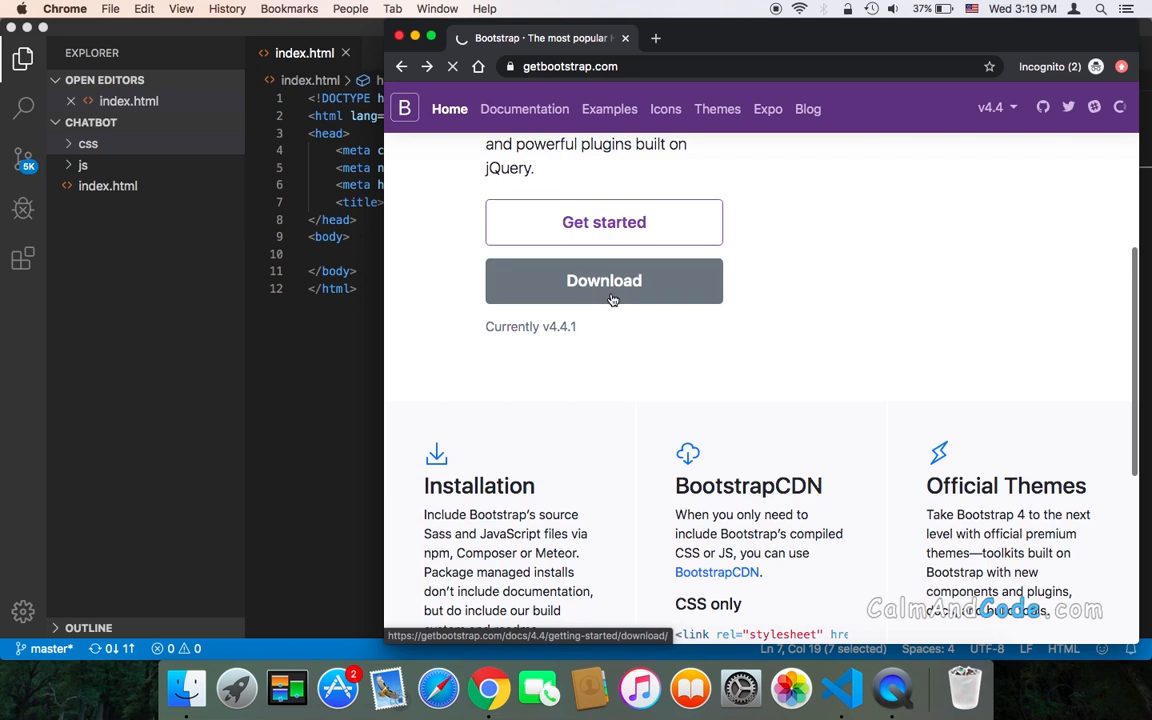
left_click(604, 280)
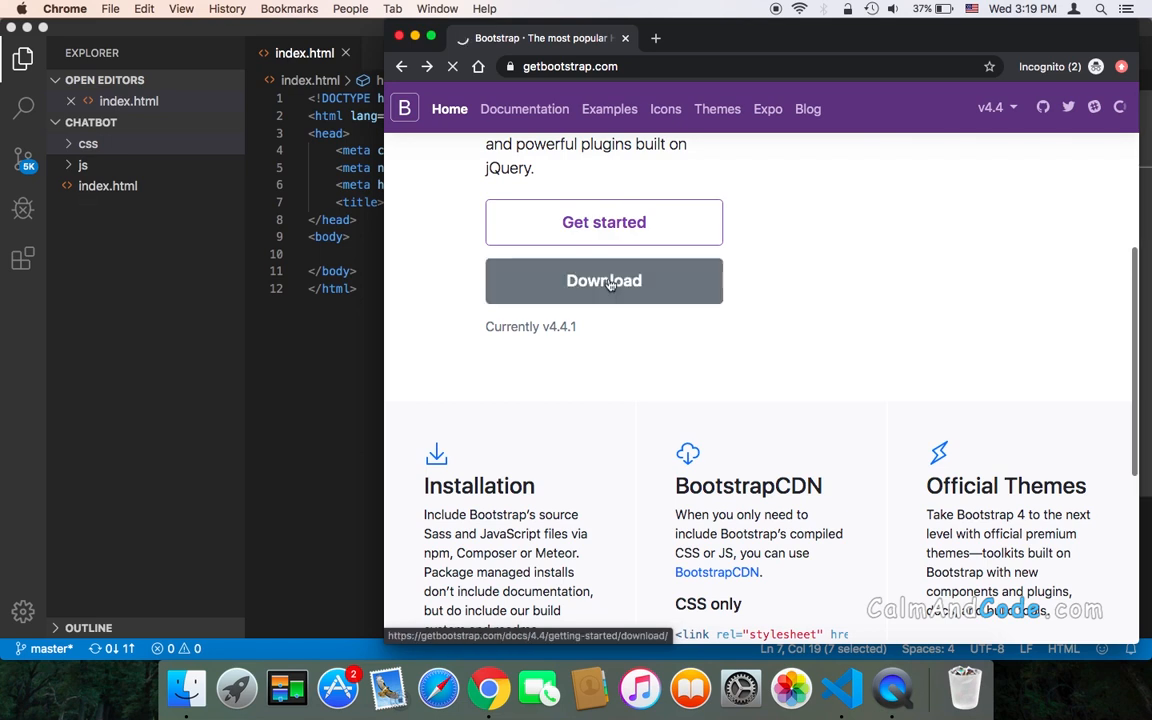
left_click(604, 280)
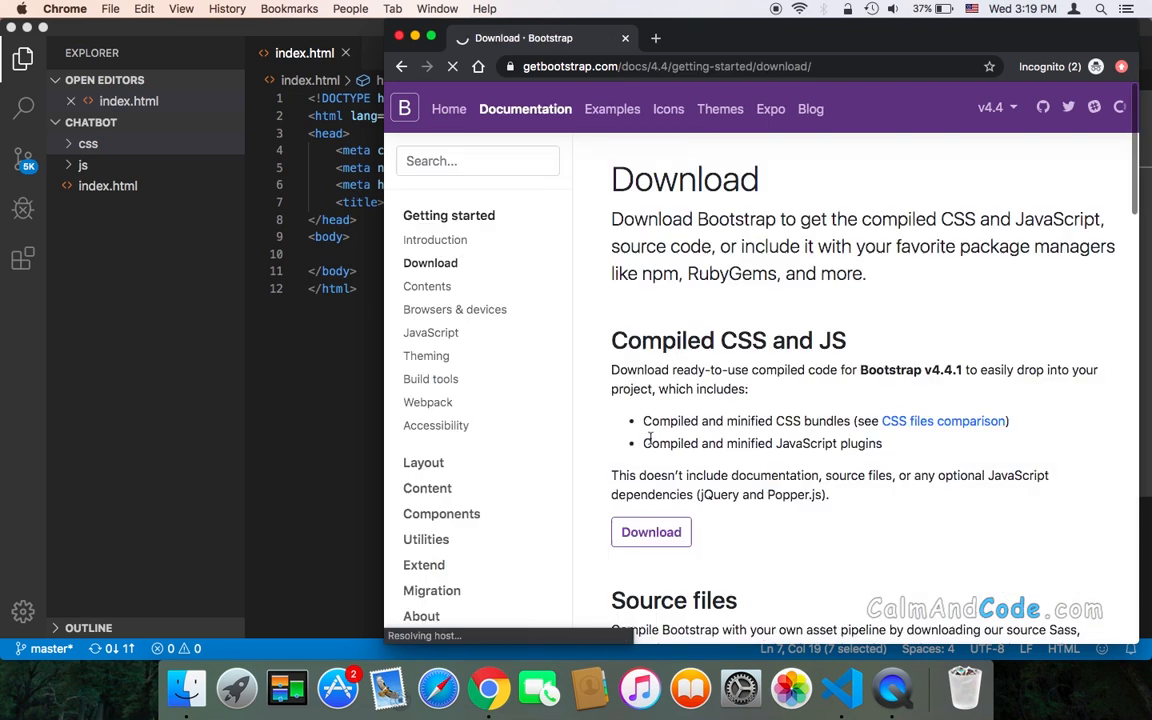
scroll("down", 3)
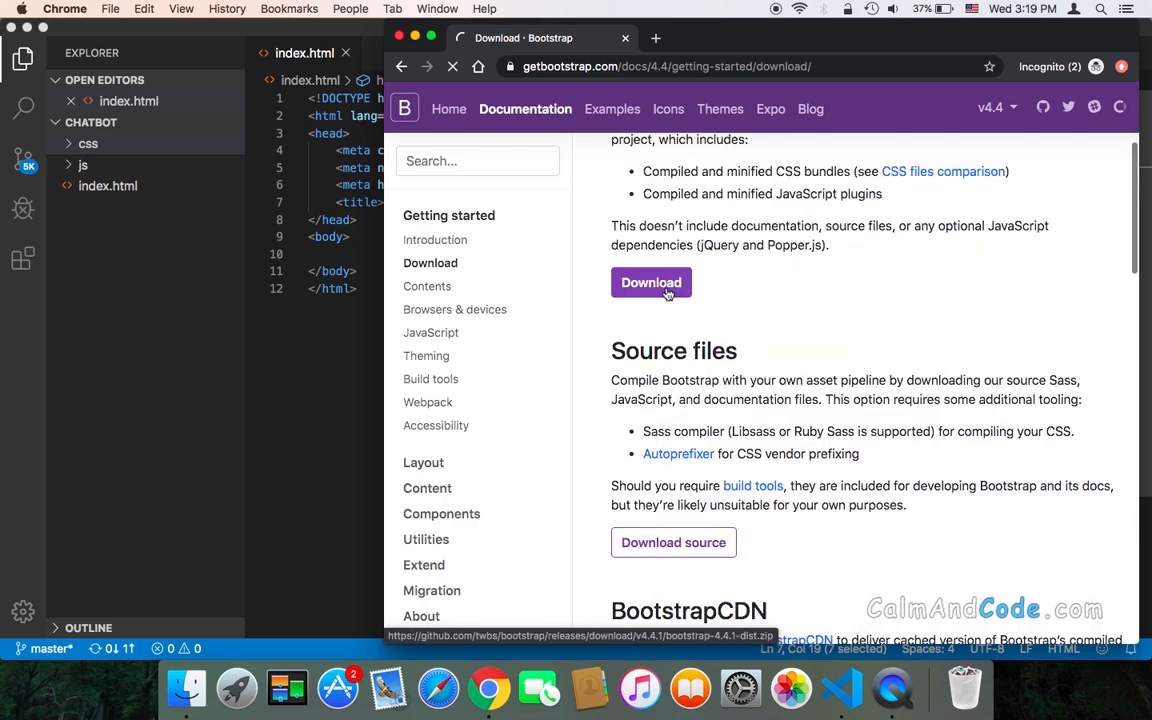
left_click(652, 282)
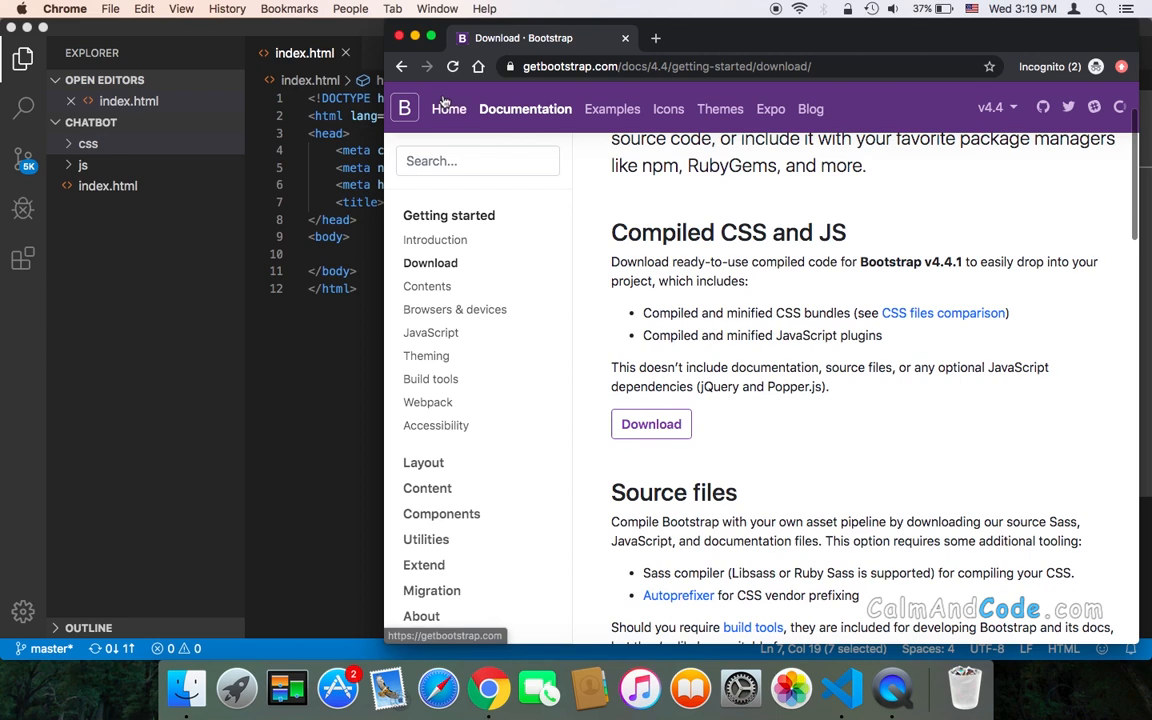
left_click(448, 108)
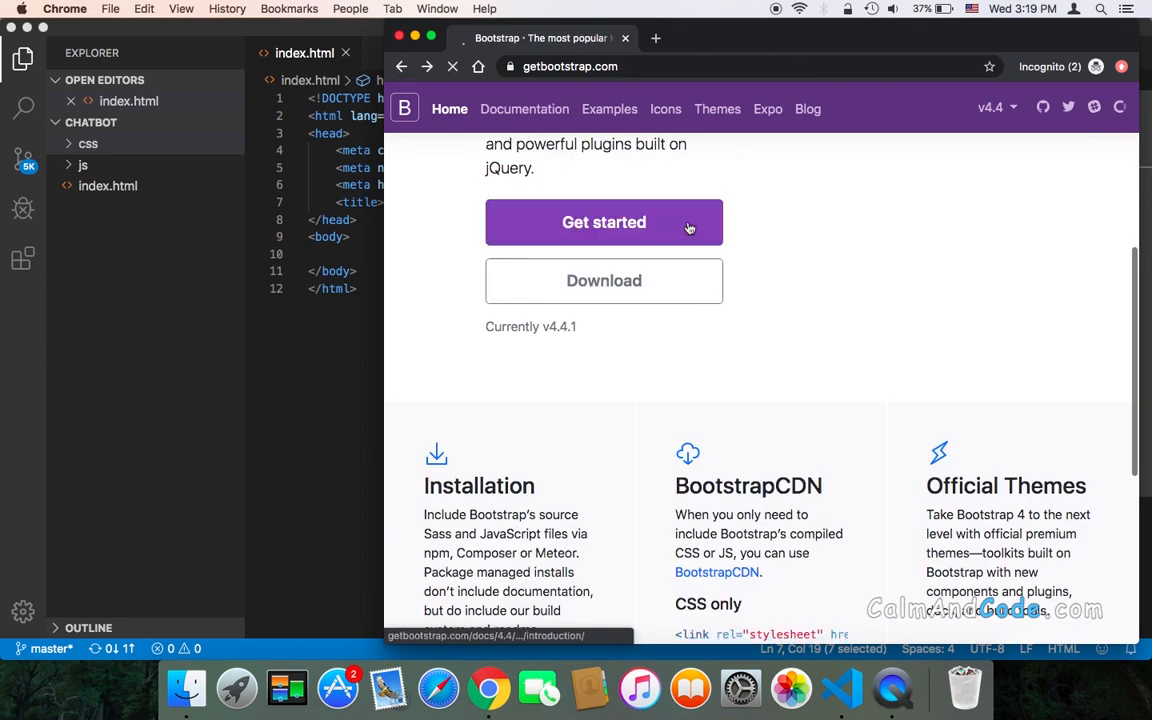
Step: Copy the Bootstrap CSS stylesheet link from the Get started guide for the head of index.html
left_click(604, 222)
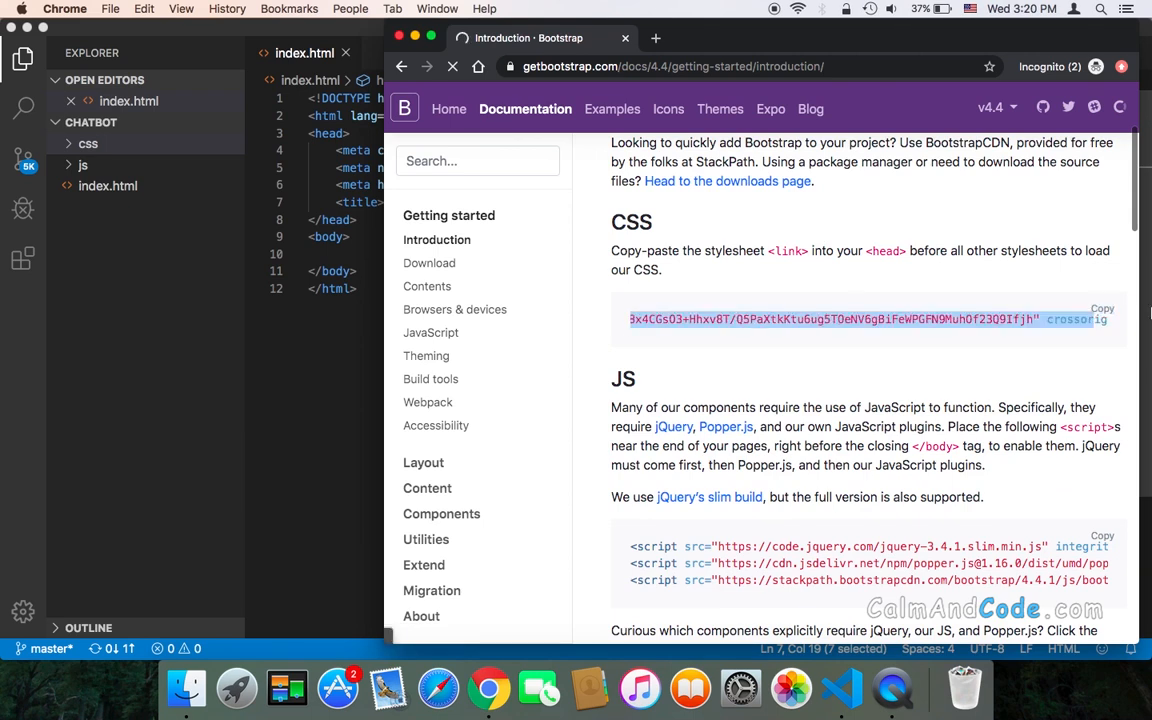
left_click(1100, 308)
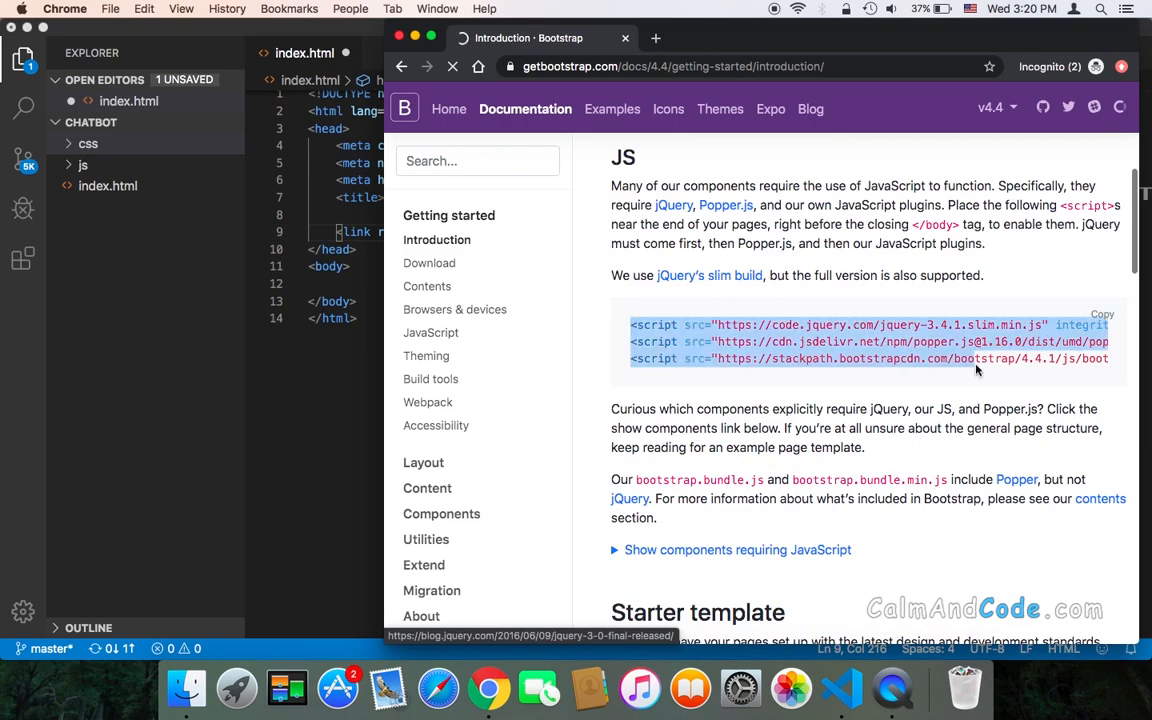
Step: Copy the jQuery, Popper and Bootstrap JS script tags and reach the Starter template
left_click(1100, 316)
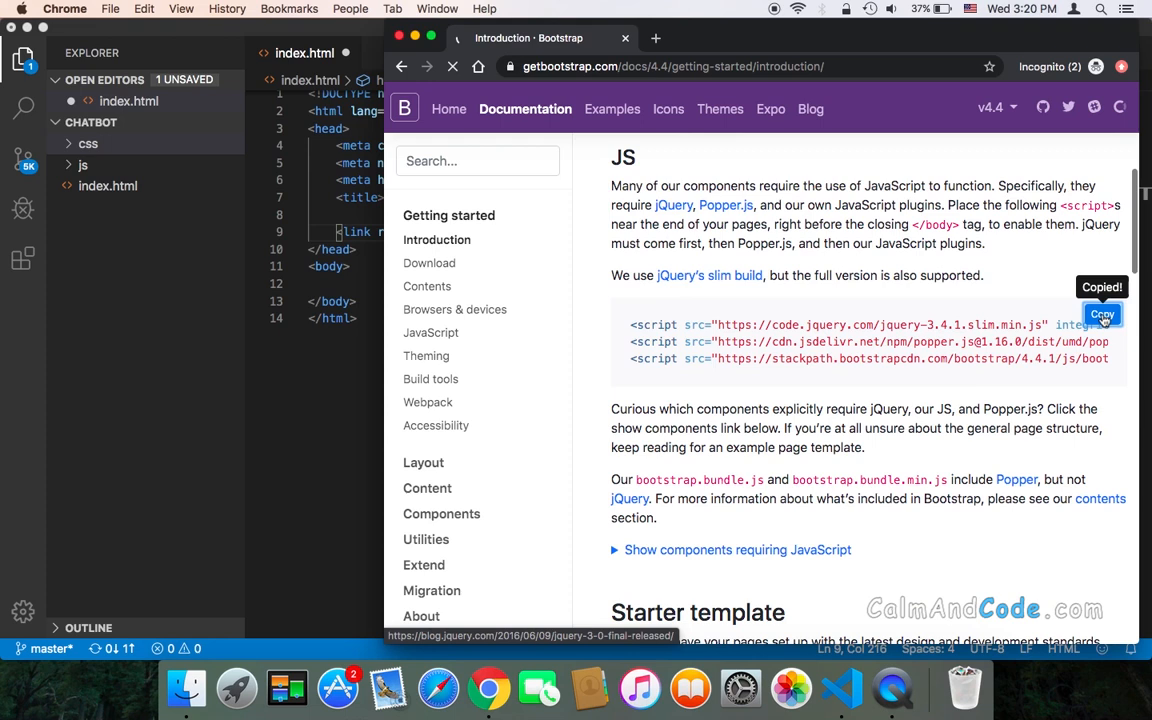
scroll("down", 3)
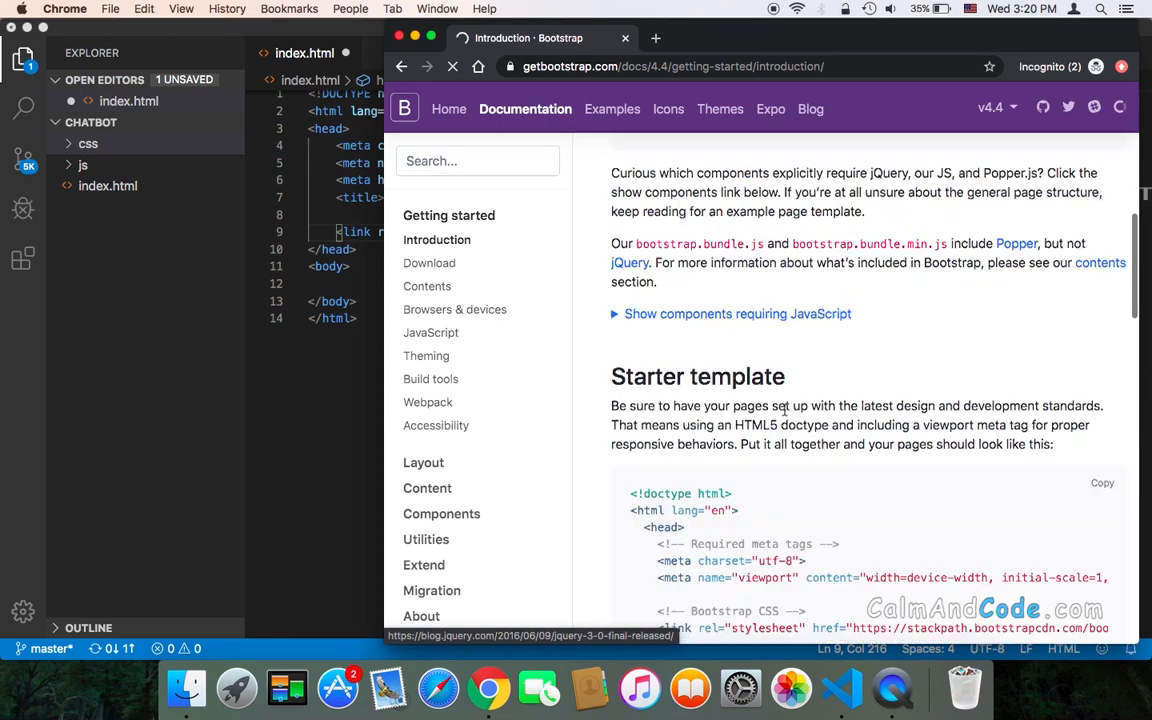
scroll("down", 3)
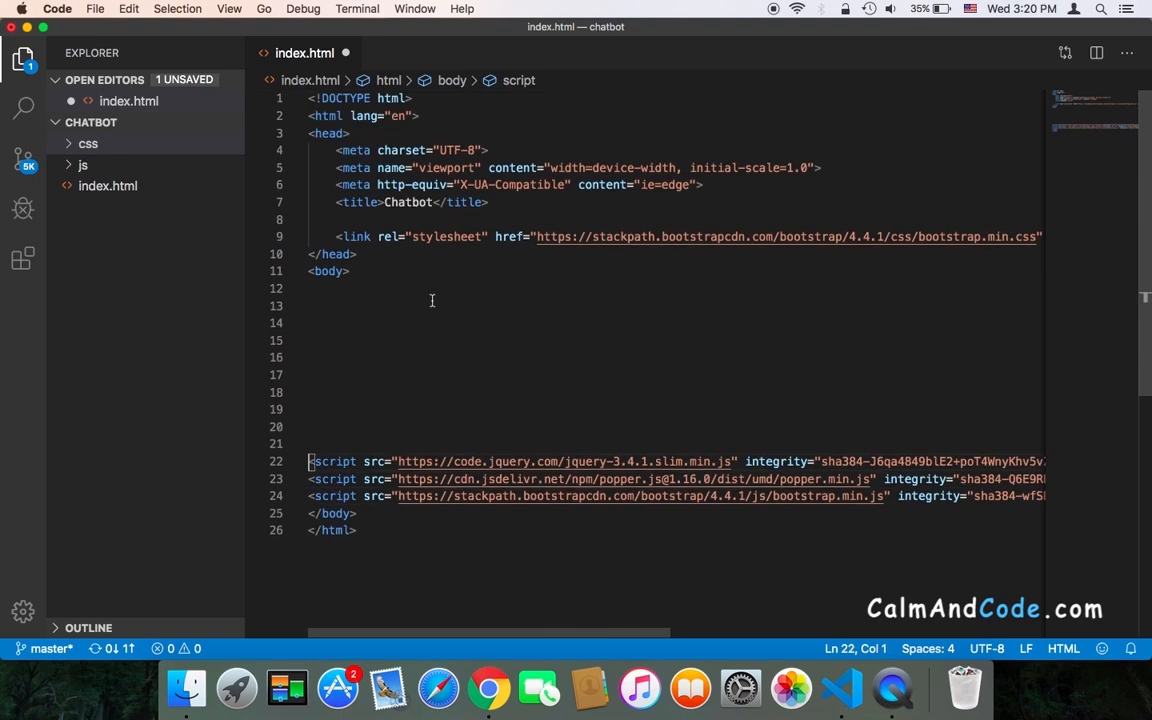
Step: Save index.html with the three script tags pasted above </body>
key("cmd+s")
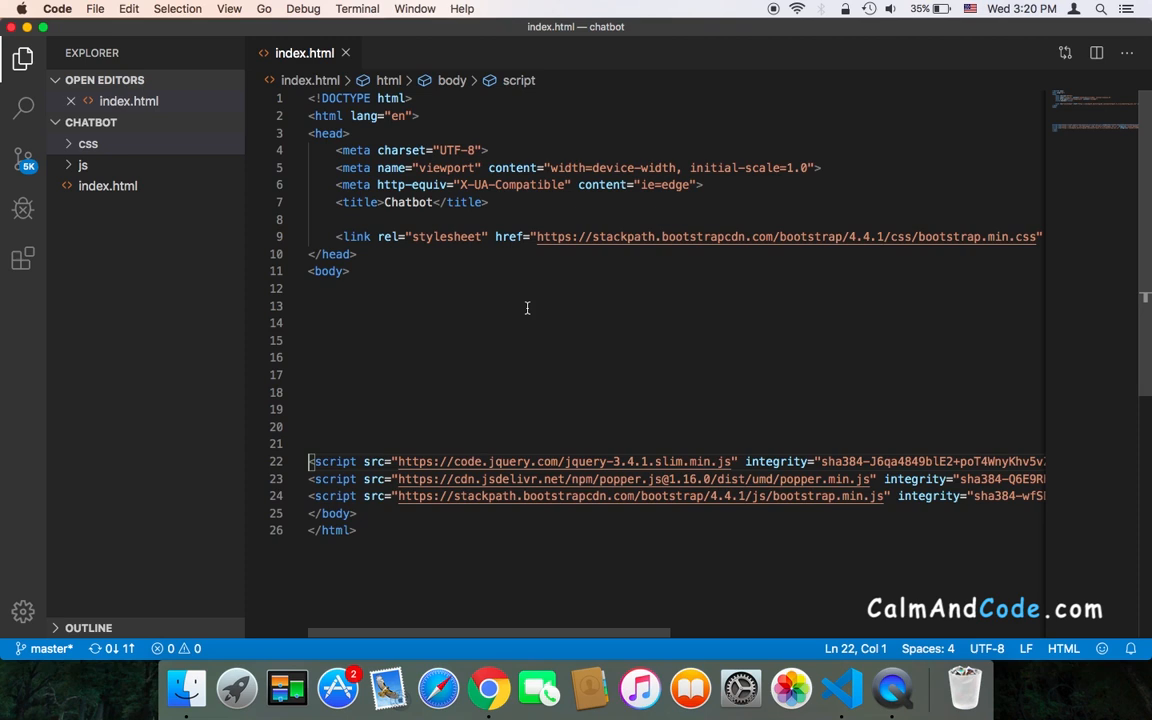